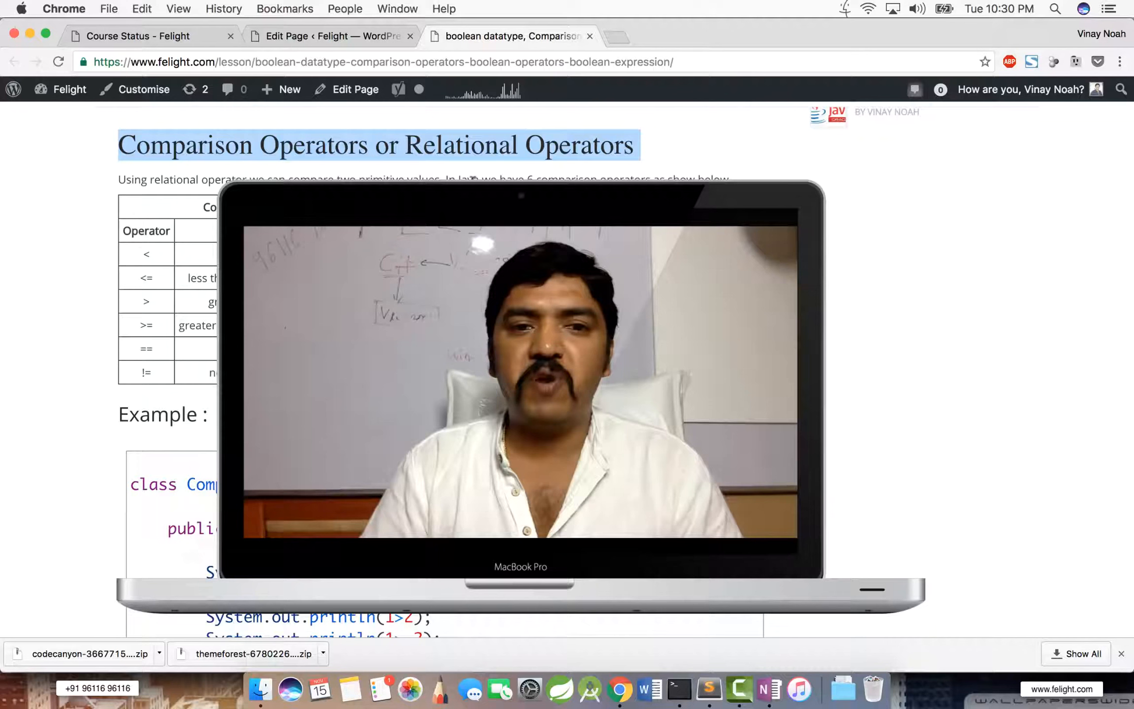
Leave the Chrome lesson via Terminal and bring up ComparisonOperatorTest.java in Sublime Text
left_click_drag(519, 377, 896, 506)
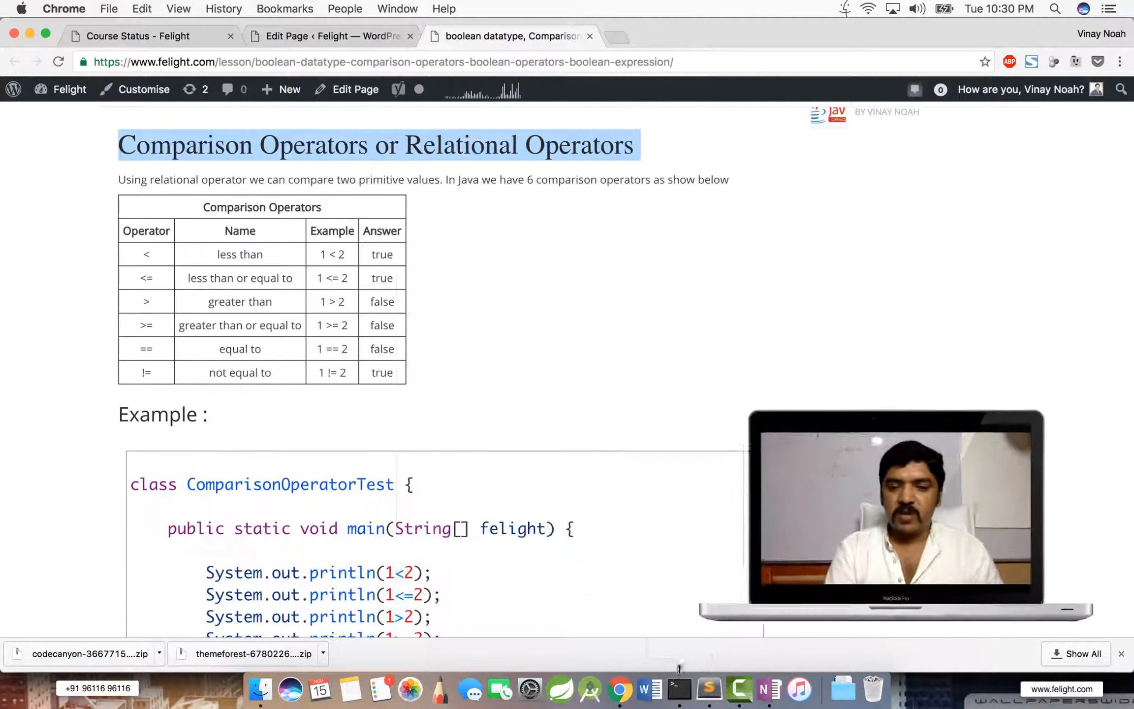
left_click(679, 691)
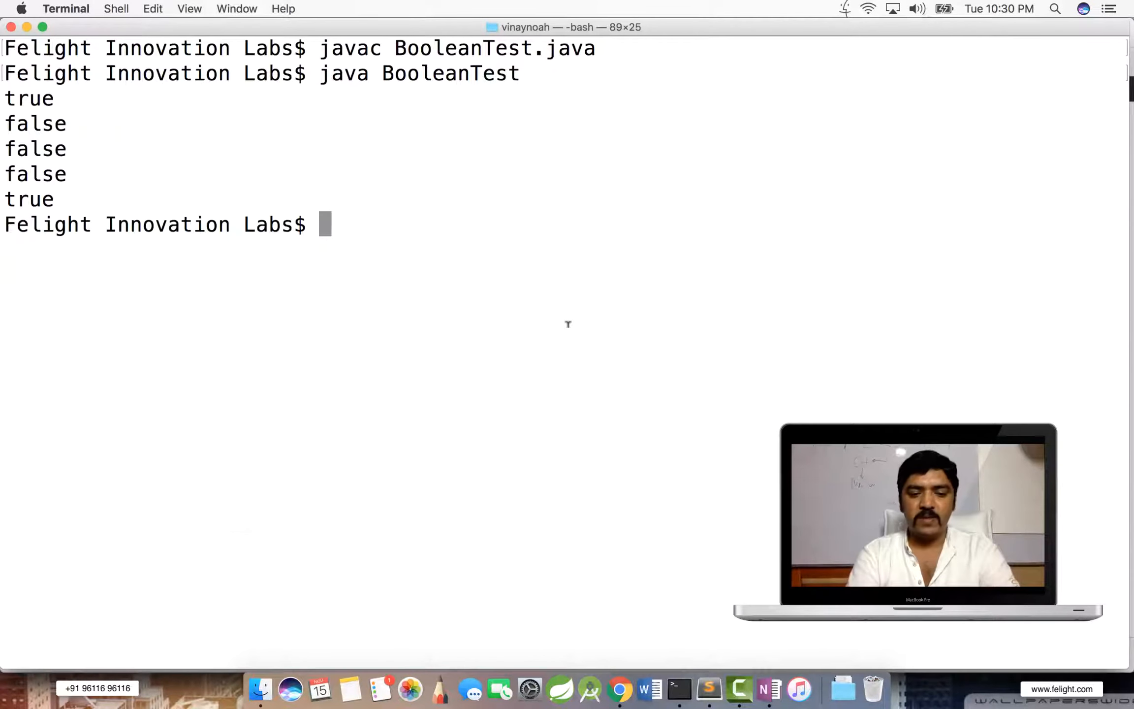
type("n ComparisonOperatorTest.")
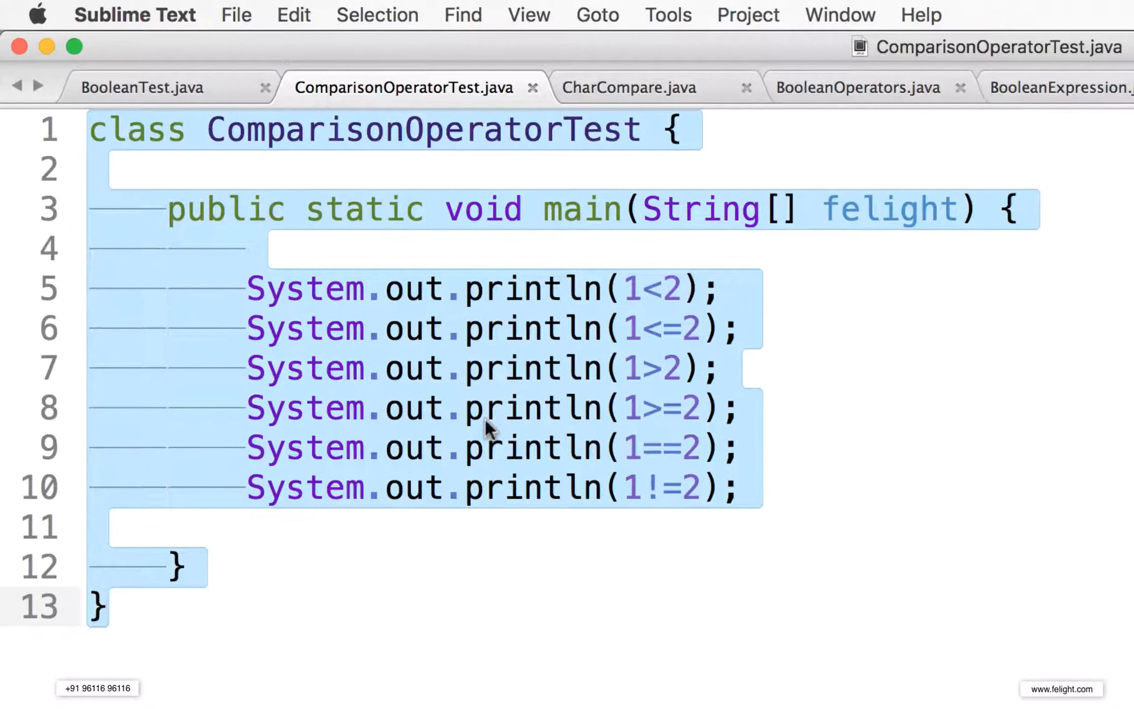
left_click(683, 289)
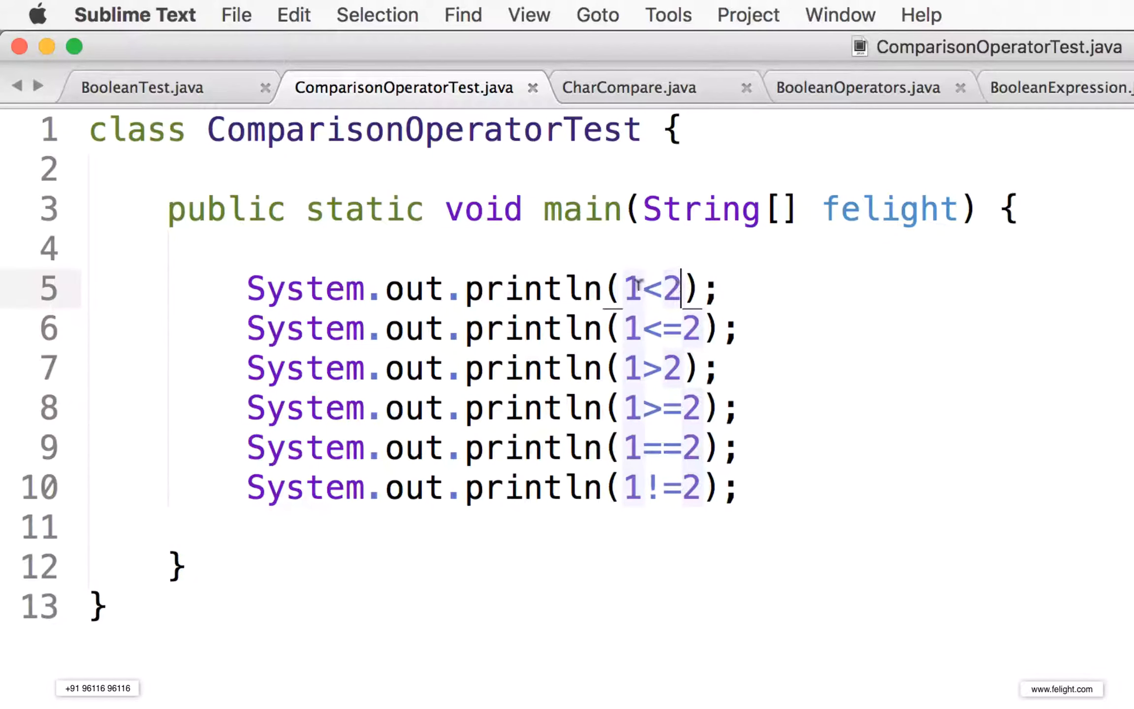
mouse_move(643, 360)
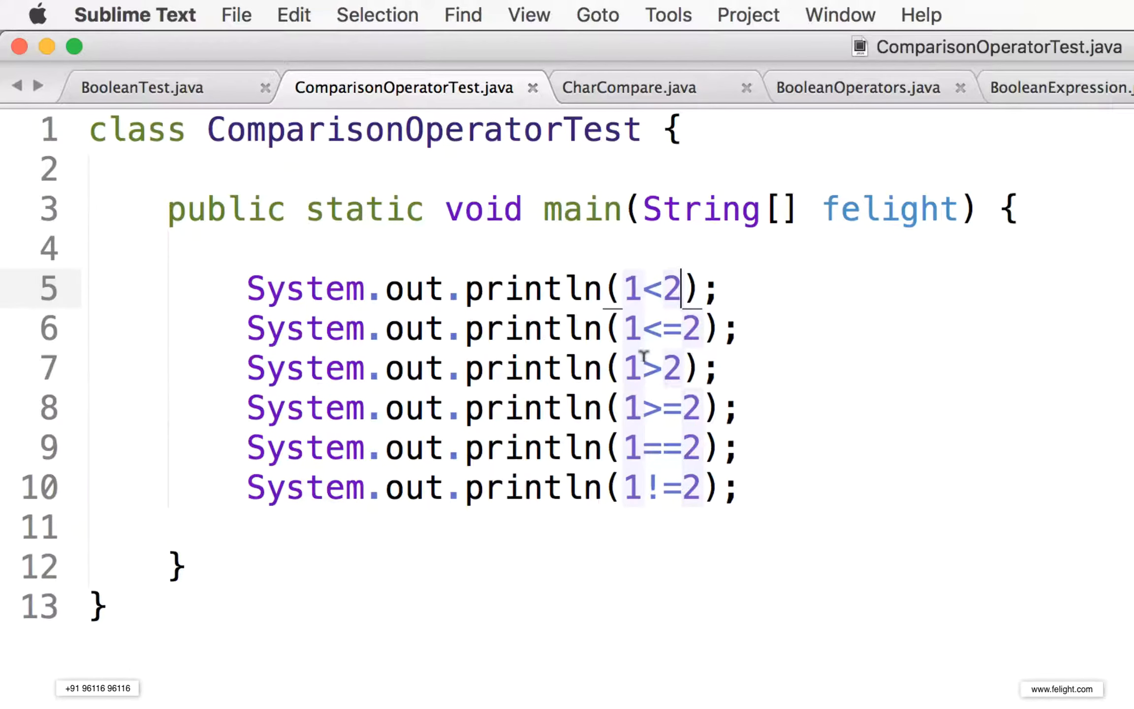
double_click(653, 289)
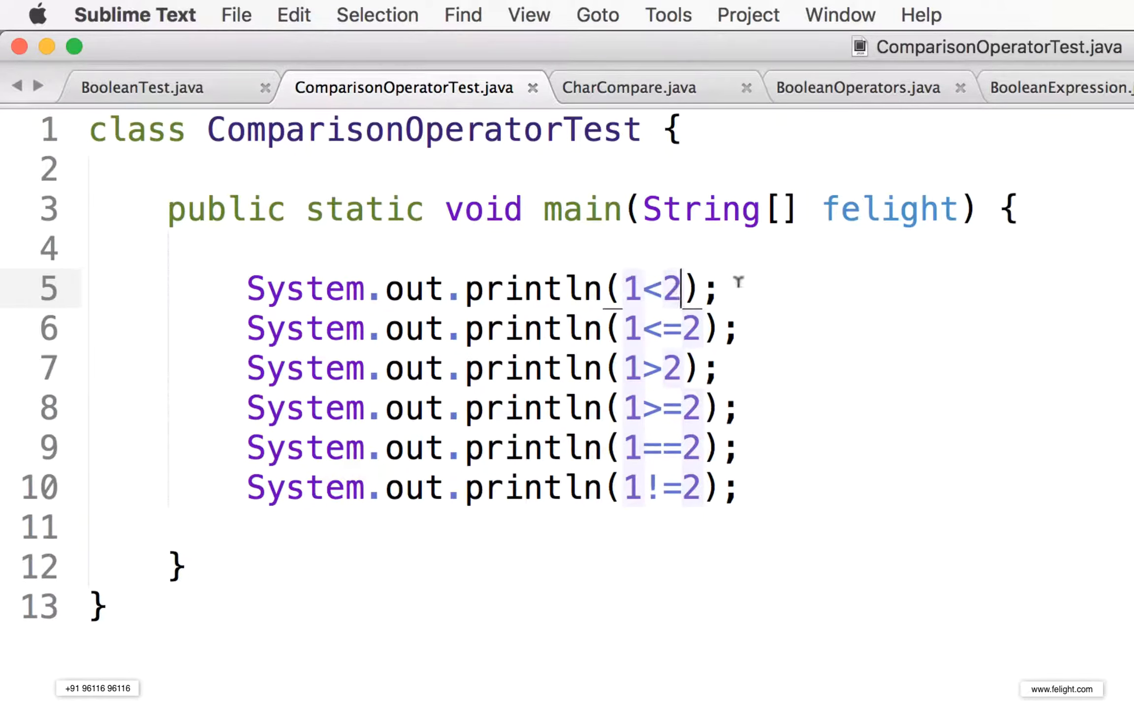
Append //true, //true and //false comments to the 1<2, 1<=2 and 1>2 lines
type("//tr")
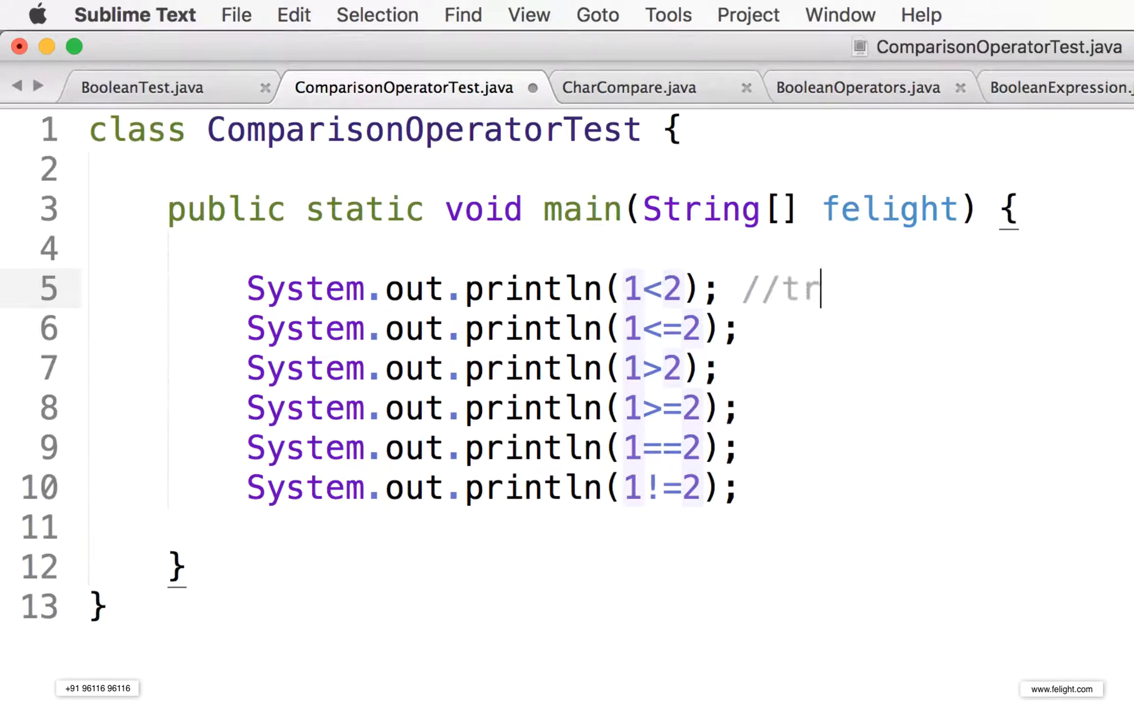
type("ue")
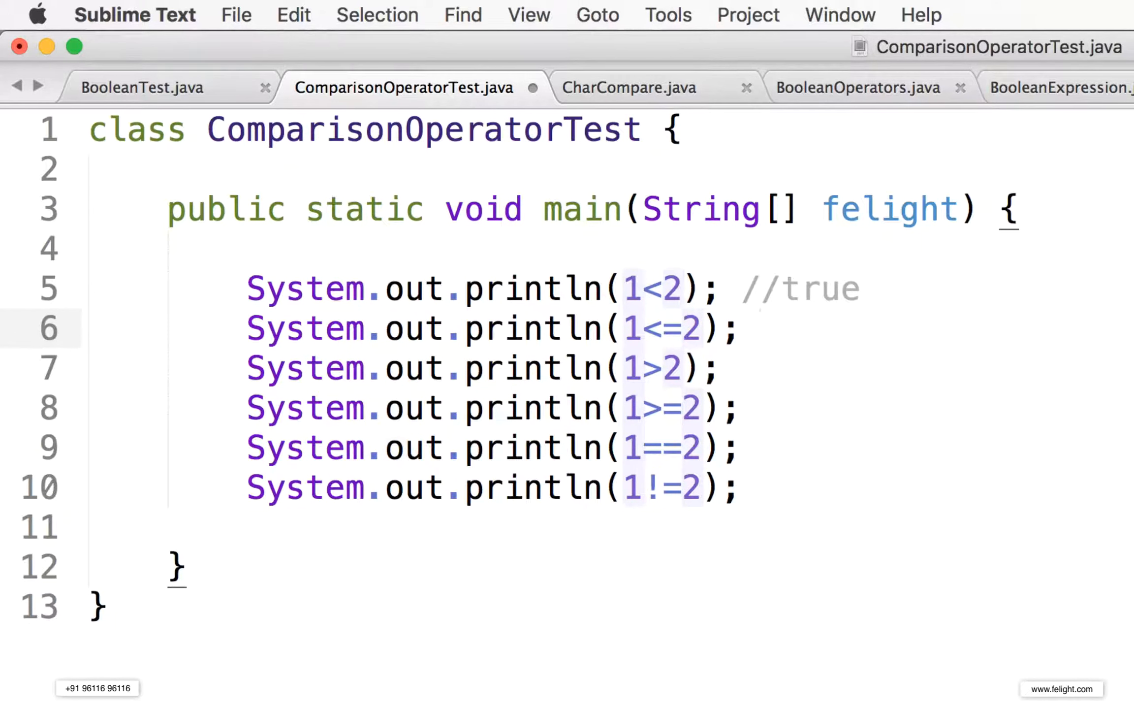
type("//t")
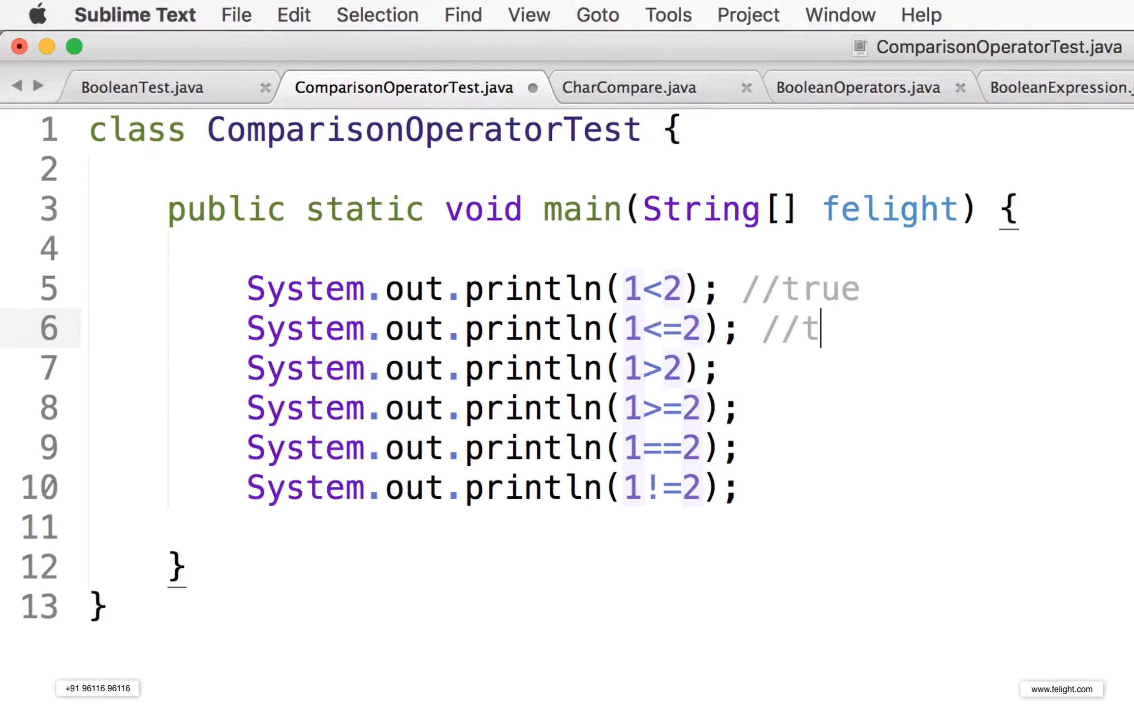
type("rue")
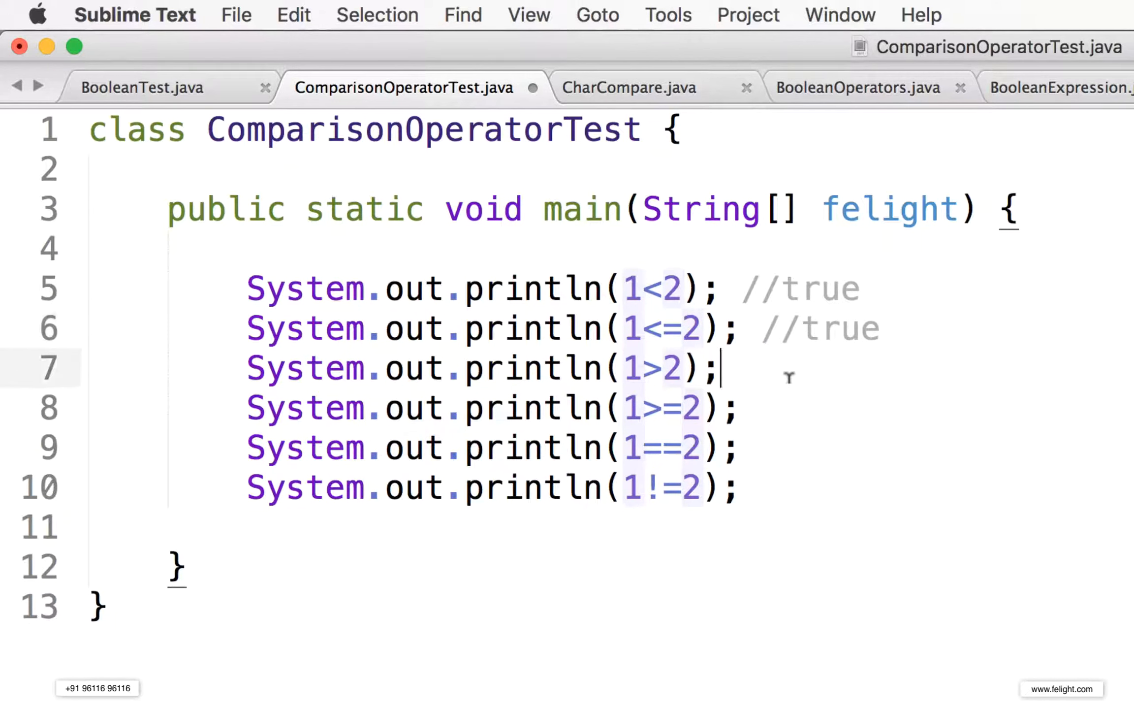
type("//false")
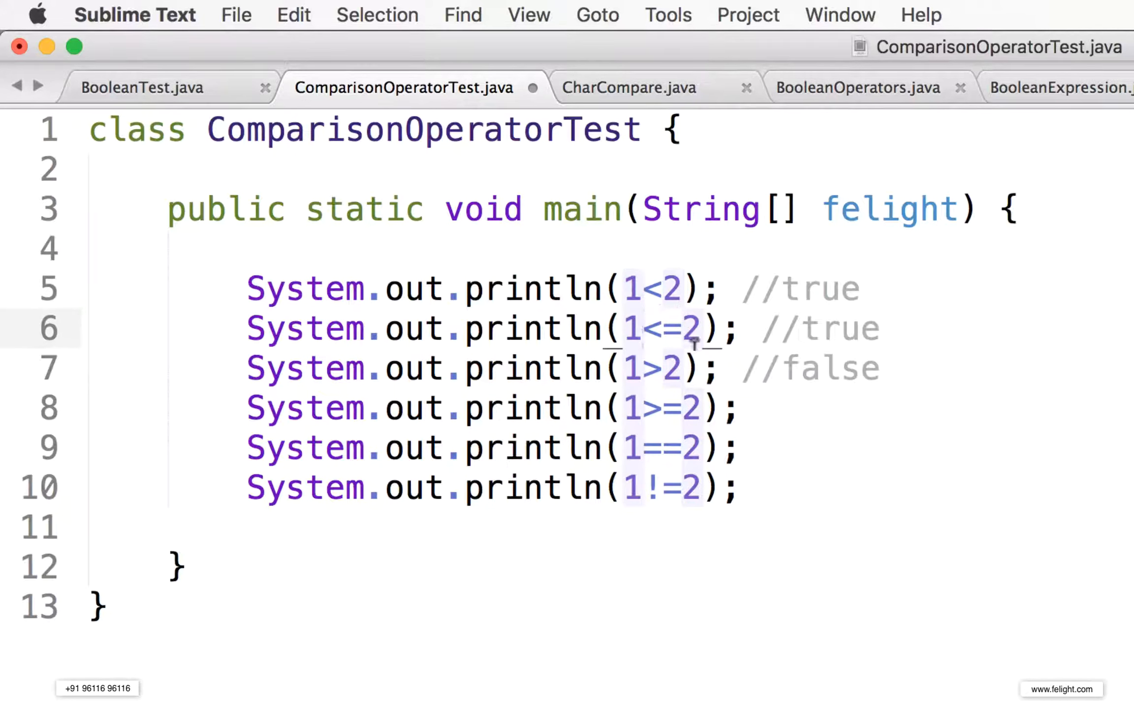
mouse_move(662, 331)
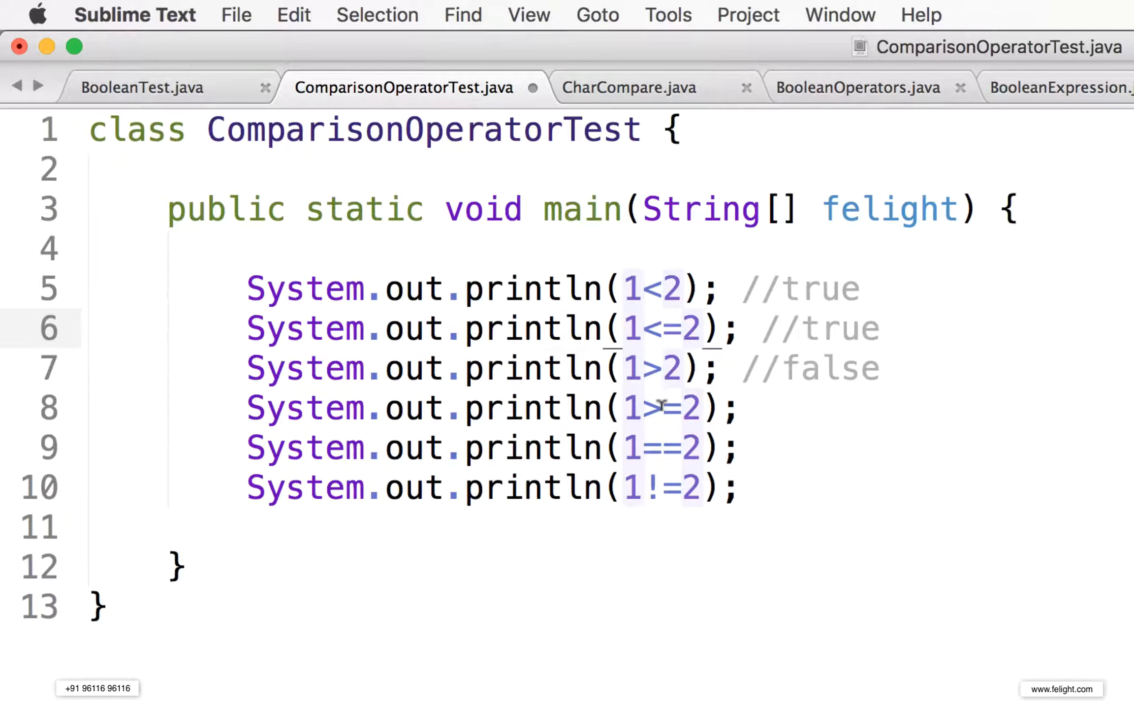
mouse_move(665, 485)
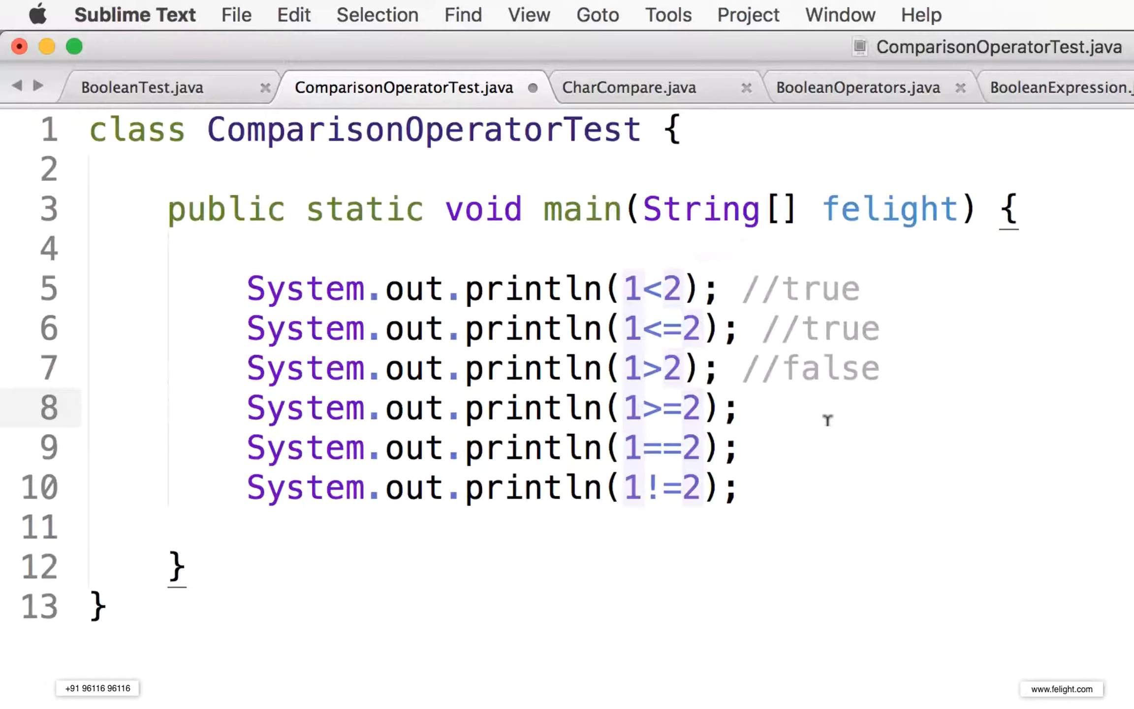
Append //false, //false and //true comments to the 1>=2, 1==2 and 1!=2 lines
type("//")
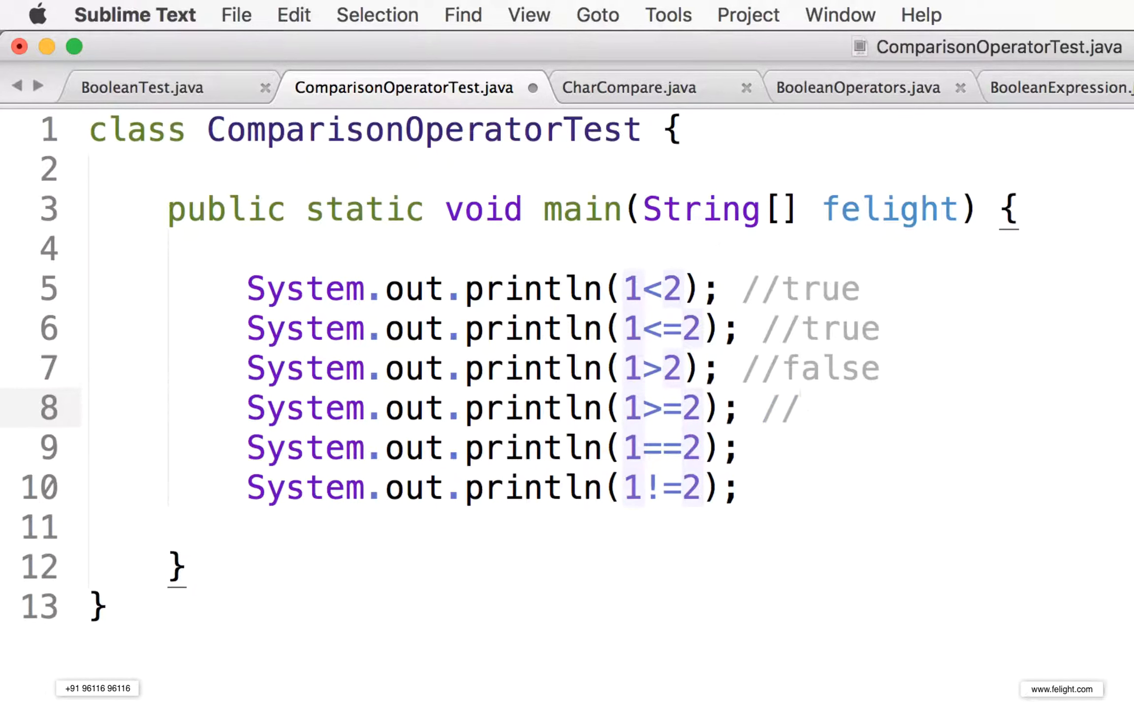
type("false")
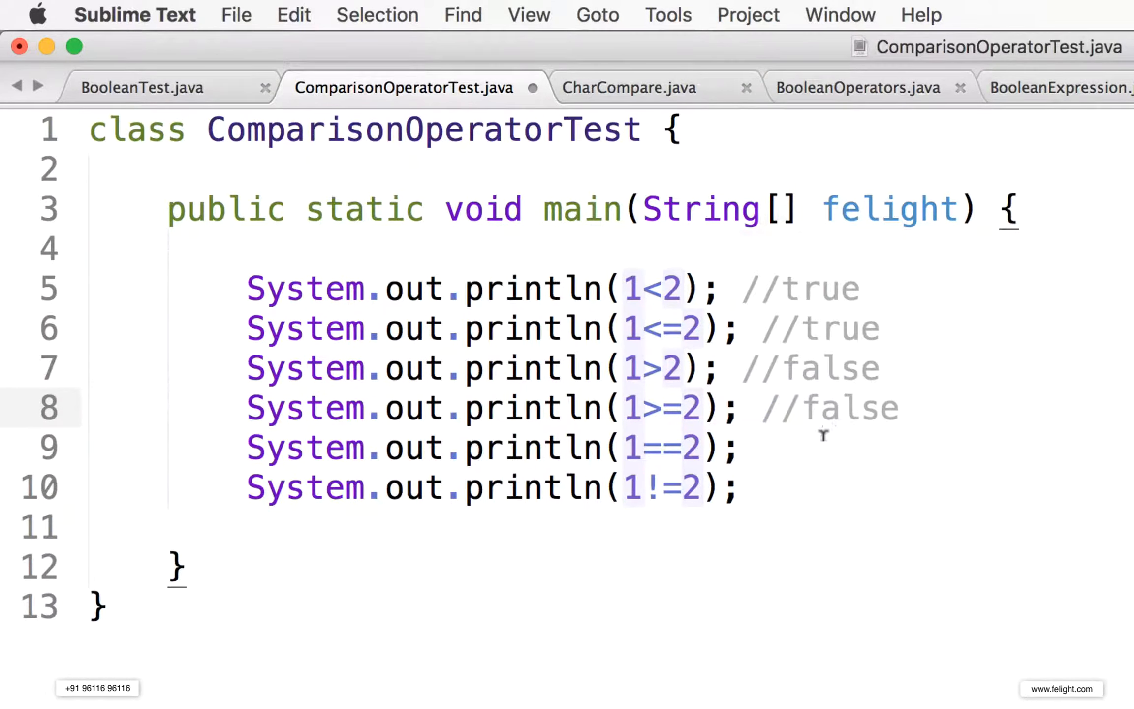
type("//false")
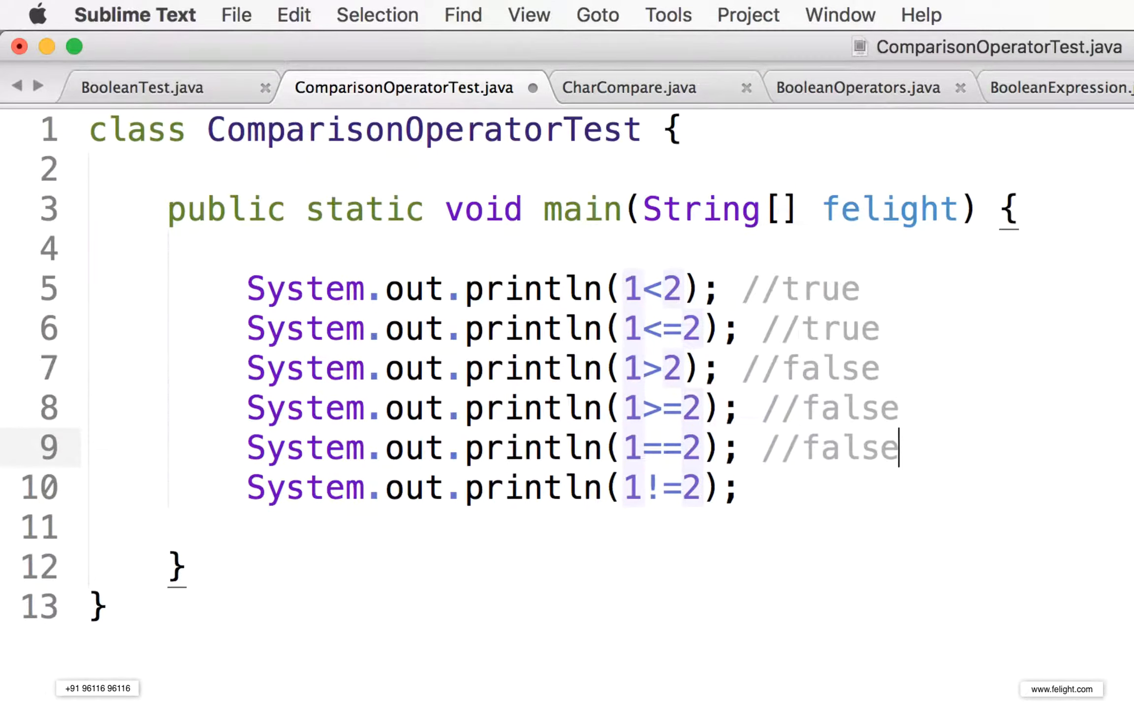
type("//")
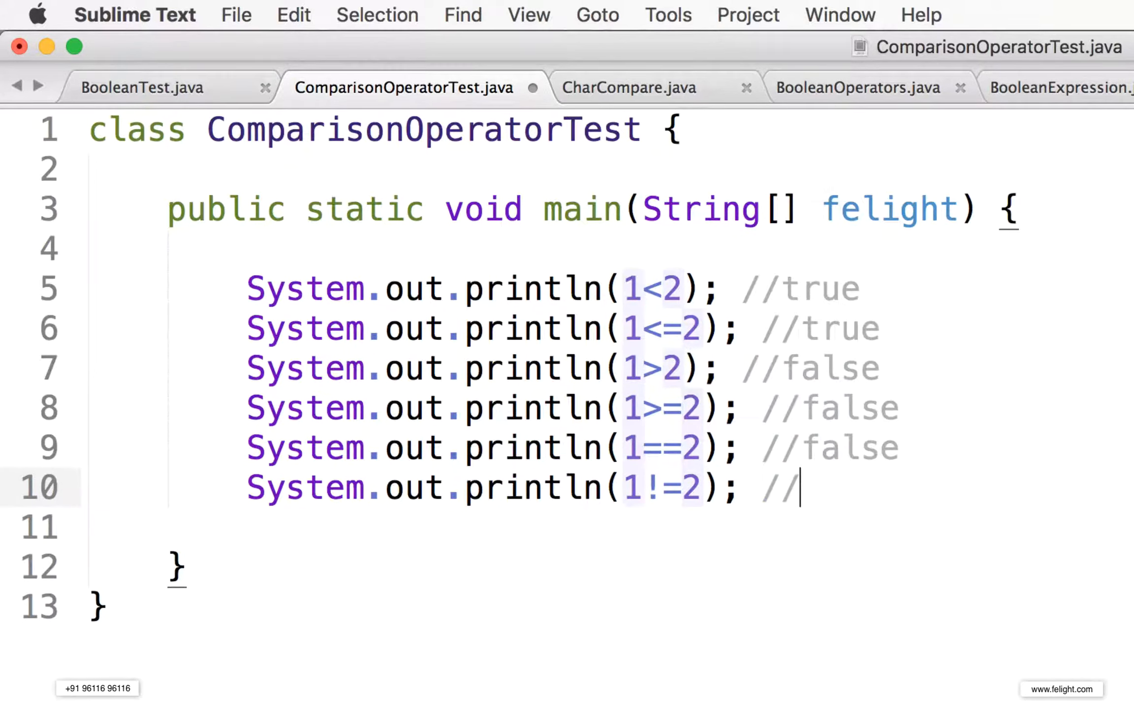
type("true")
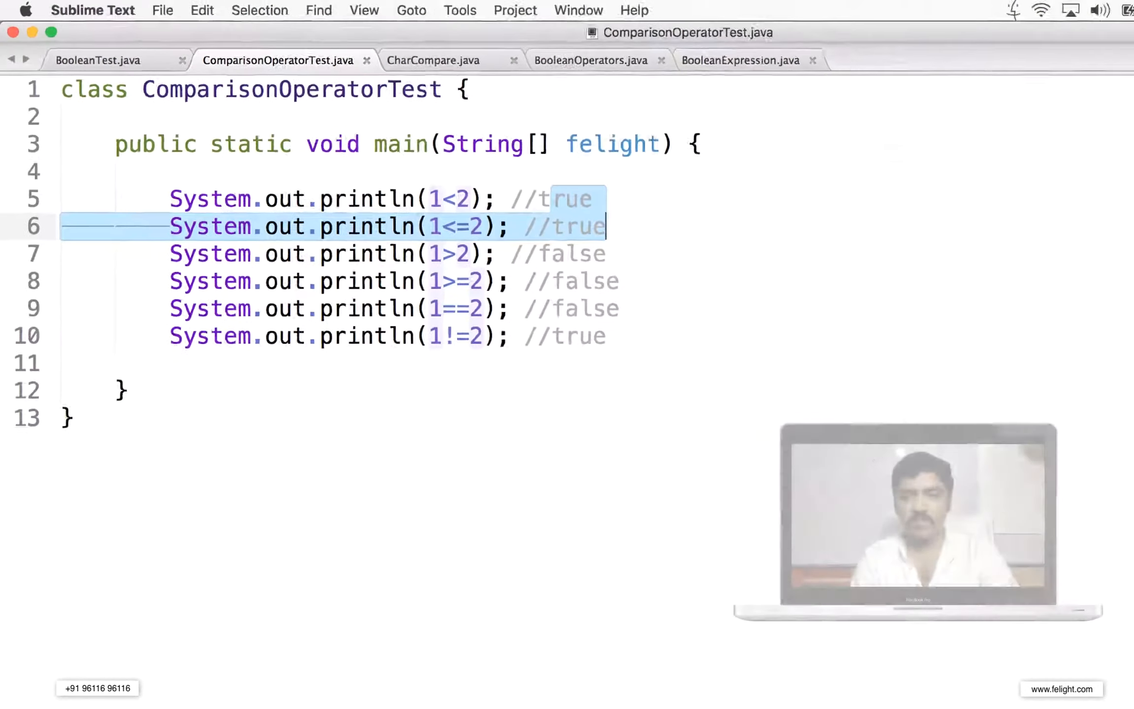
Compile with javac, run ComparisonOperatorTest with java, then return to the Chrome lesson
left_click(678, 688)
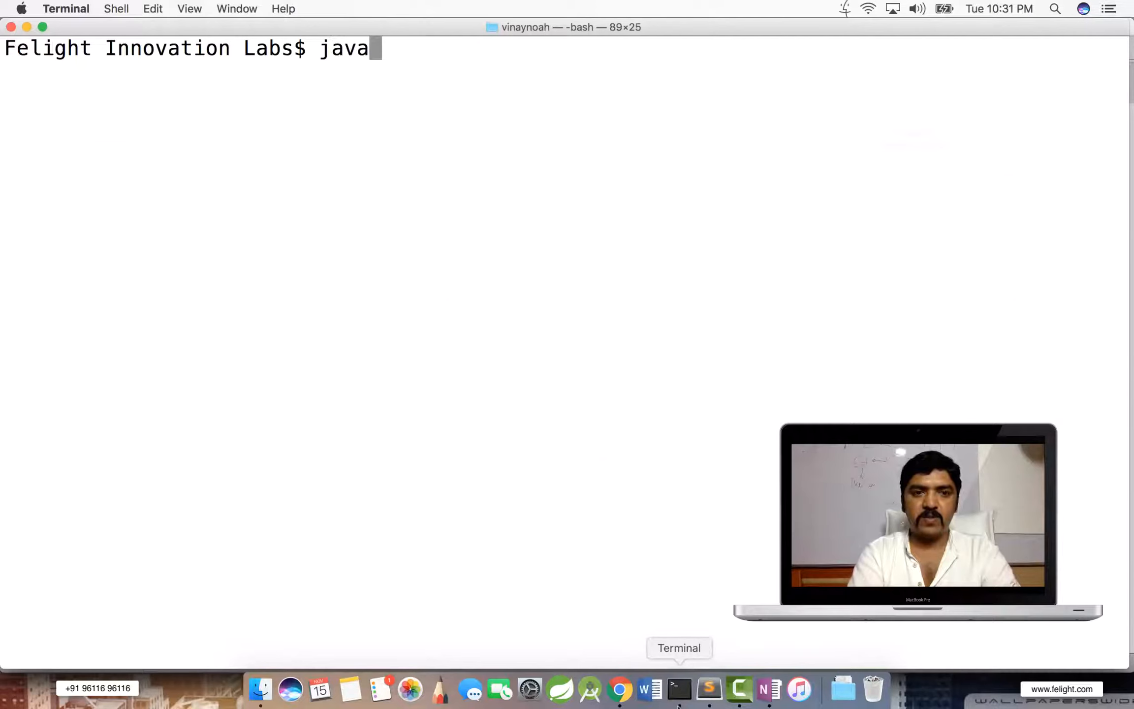
type("c ComparisonOperatorTest.java")
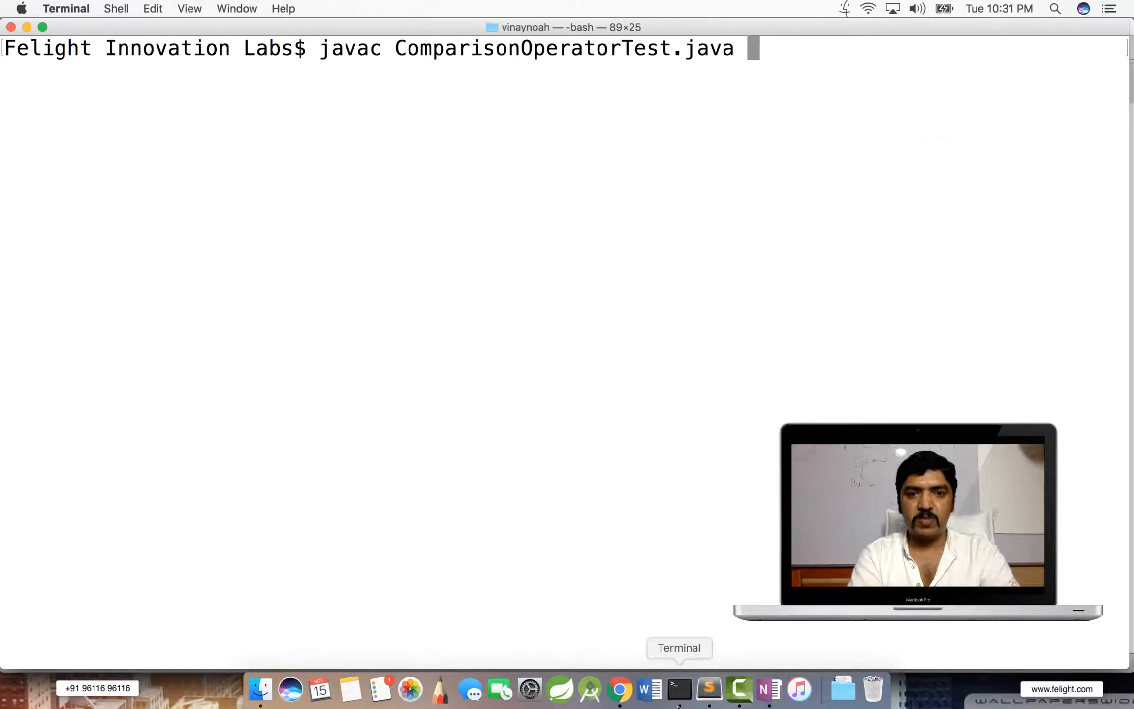
type("java ComparisonOperatorTest.")
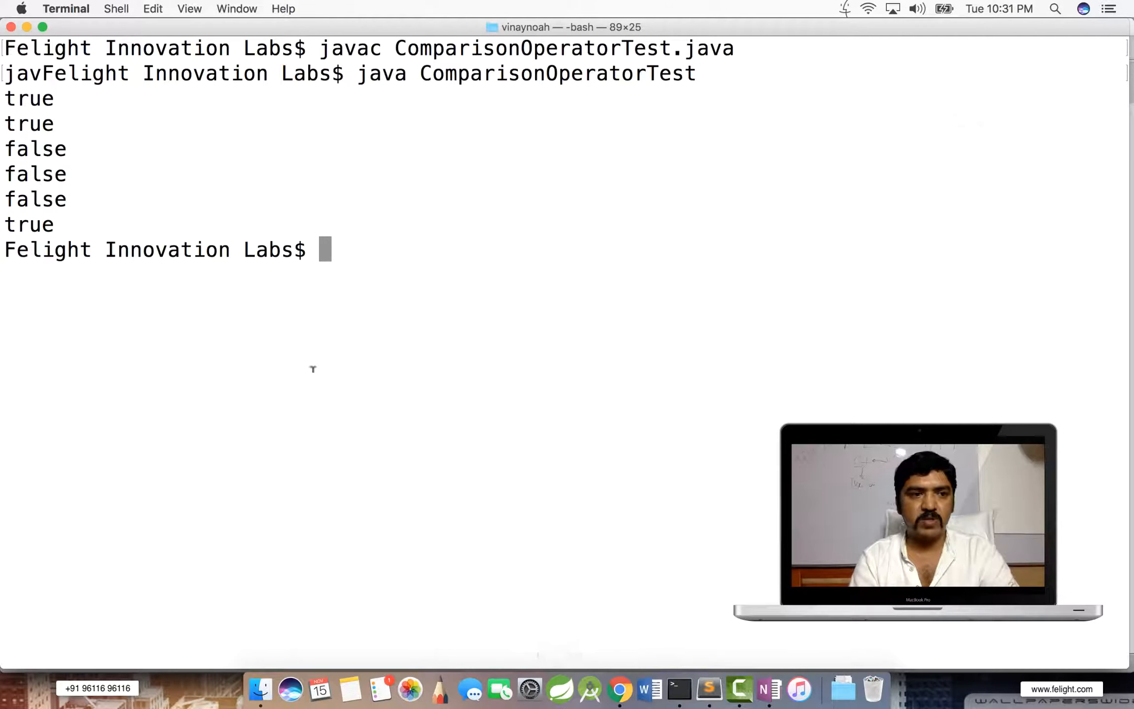
left_click_drag(7, 94, 94, 188)
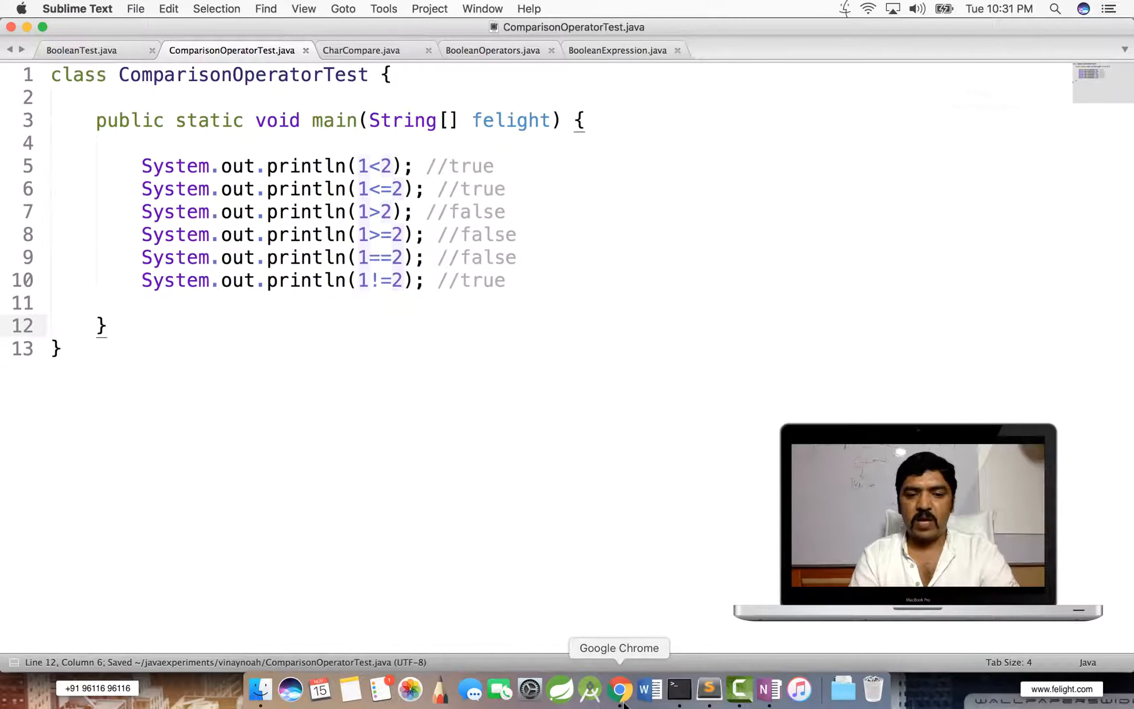
left_click(620, 689)
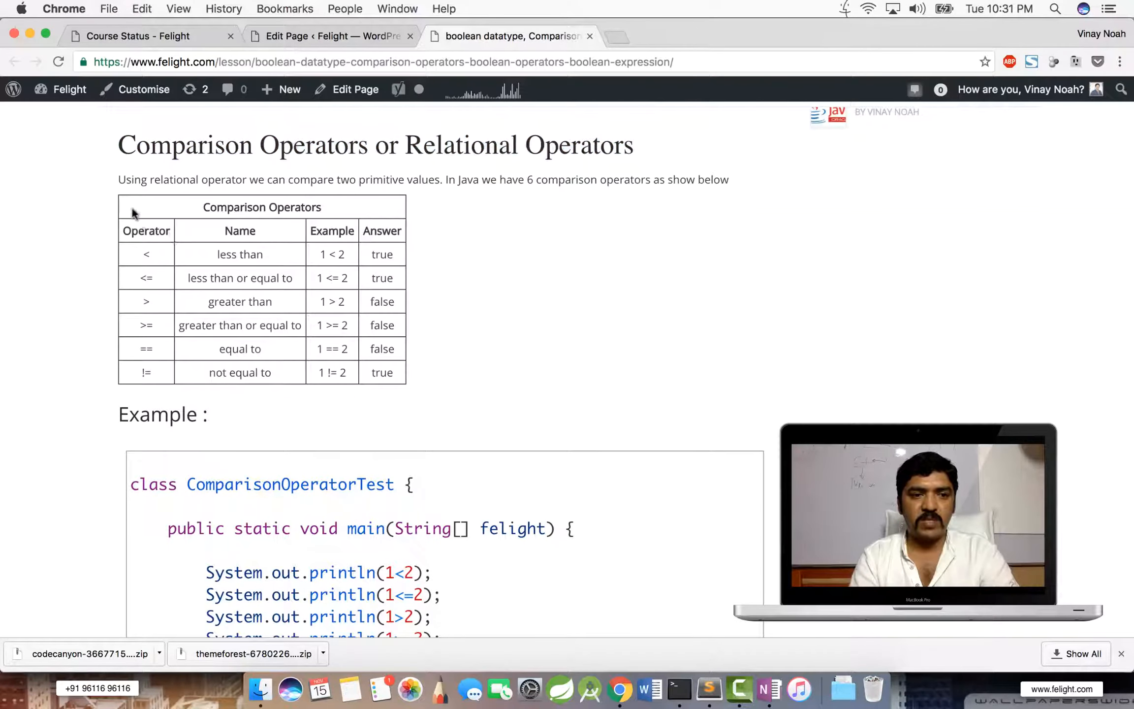
left_click_drag(132, 209, 446, 378)
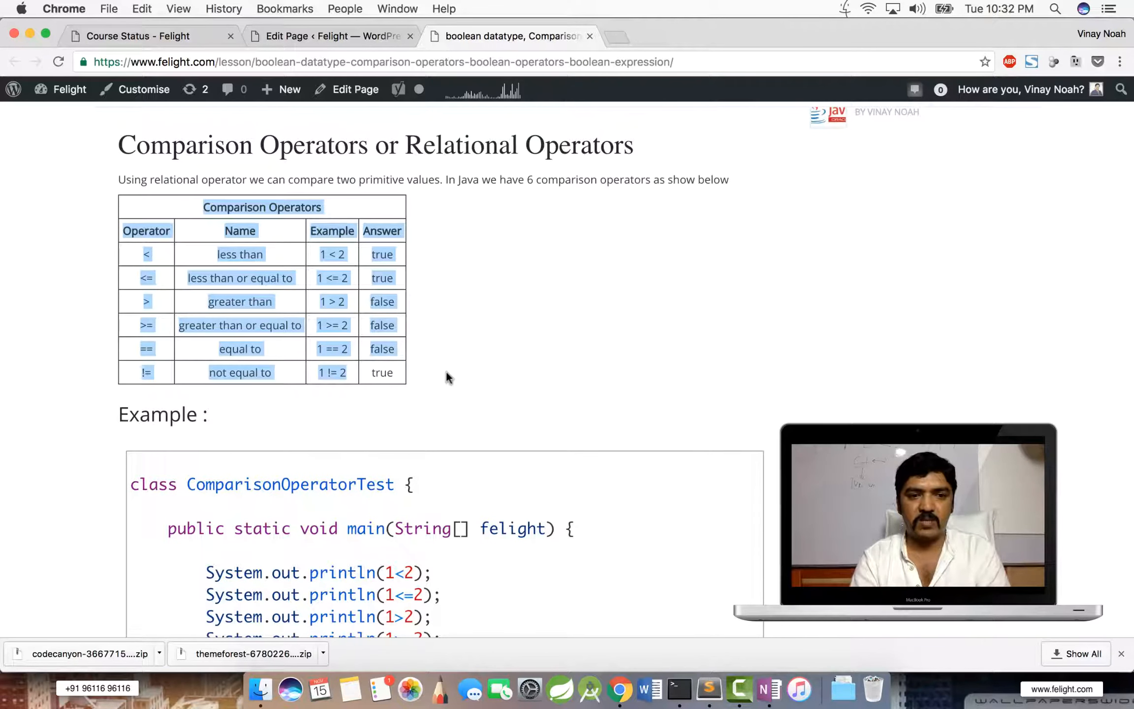
scroll("down", 3)
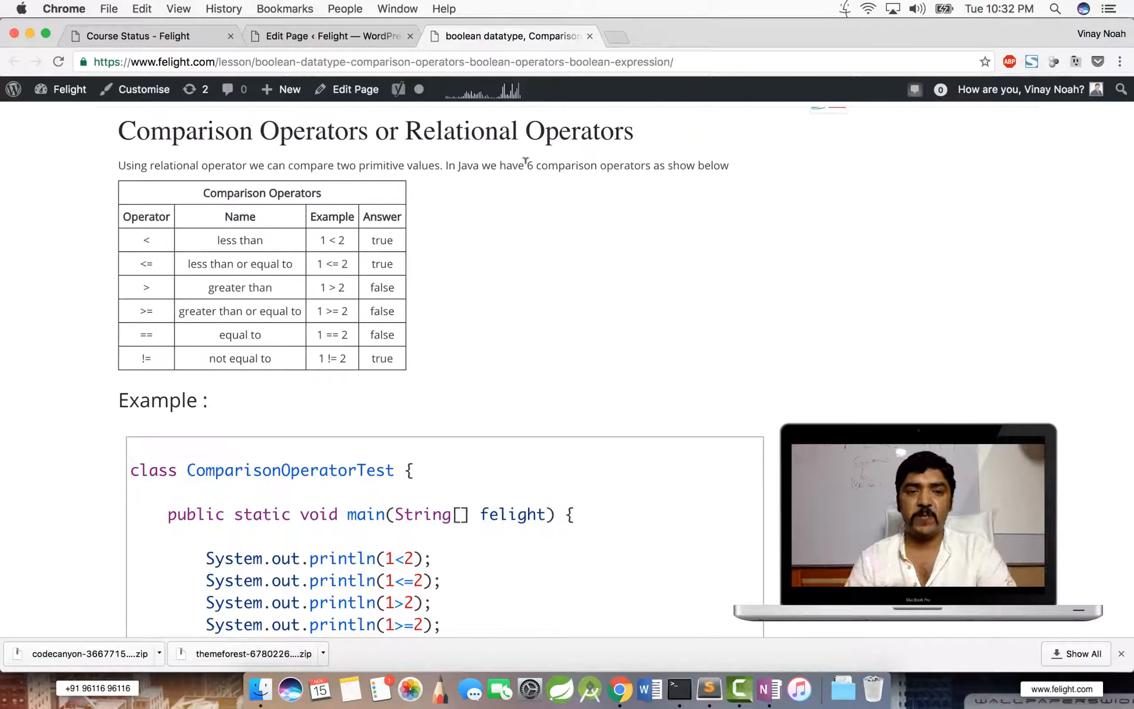
left_click_drag(118, 131, 365, 131)
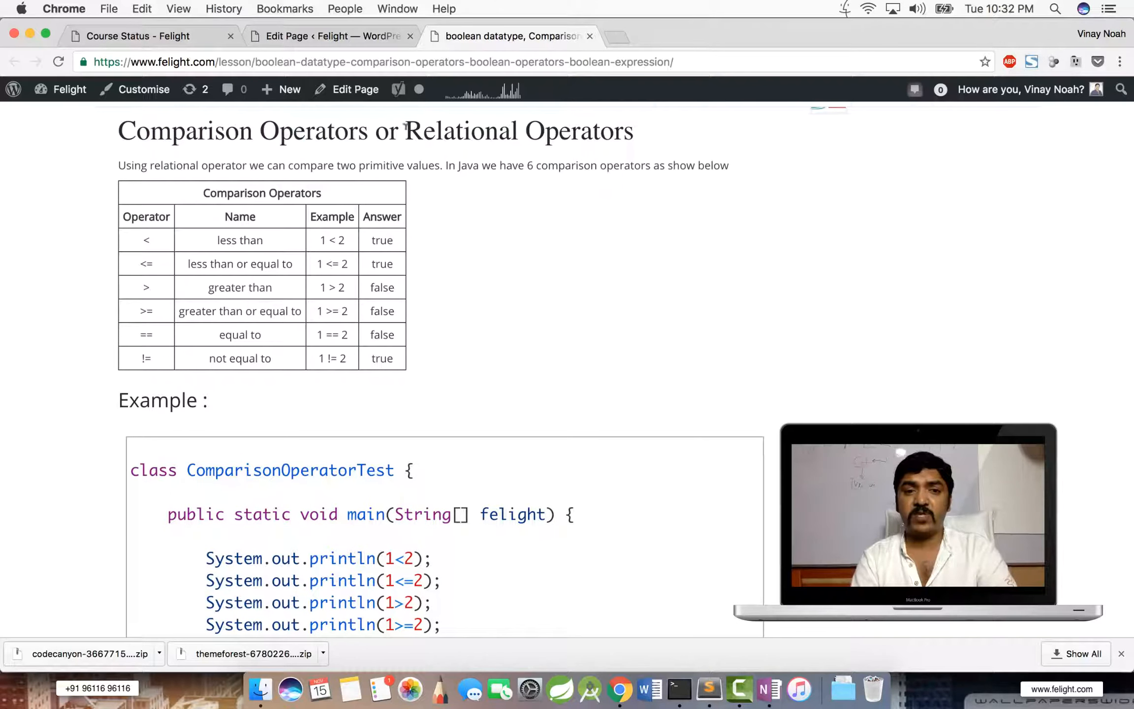
left_click_drag(405, 130, 632, 131)
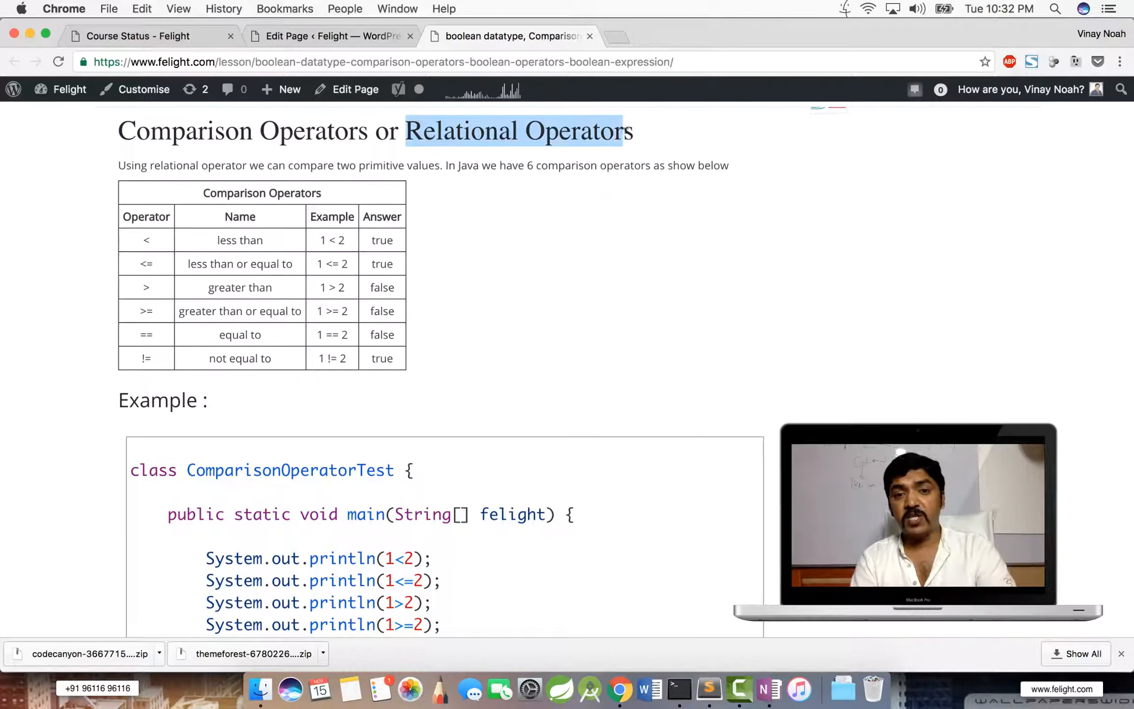
mouse_move(642, 140)
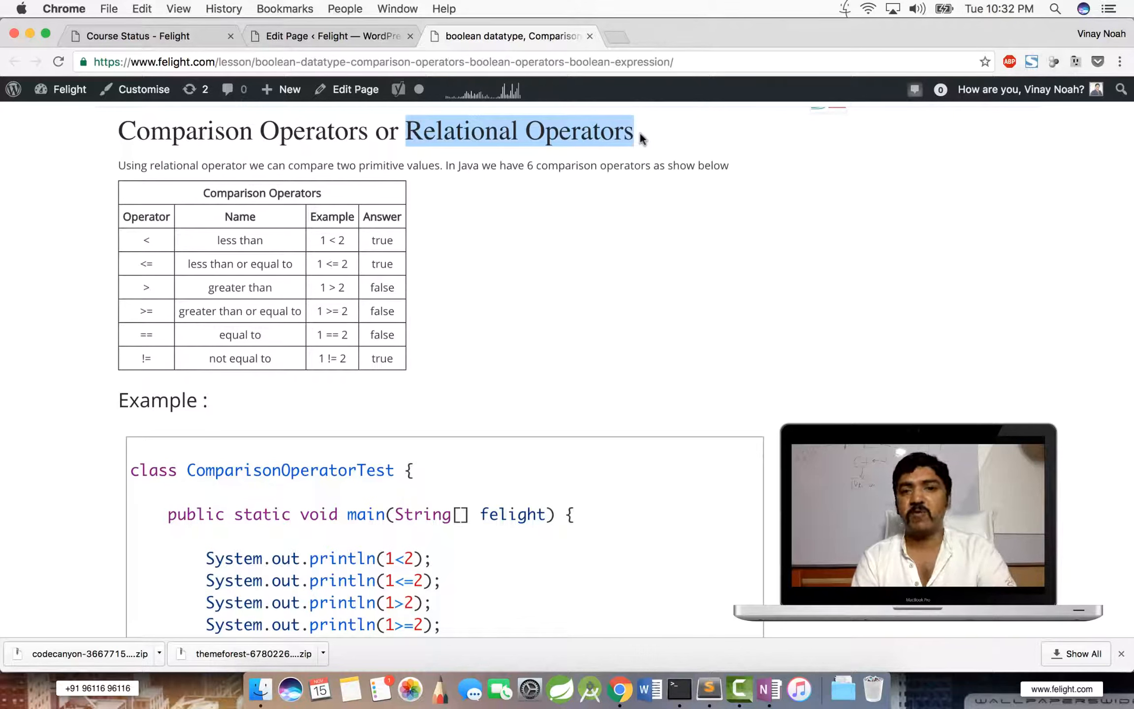